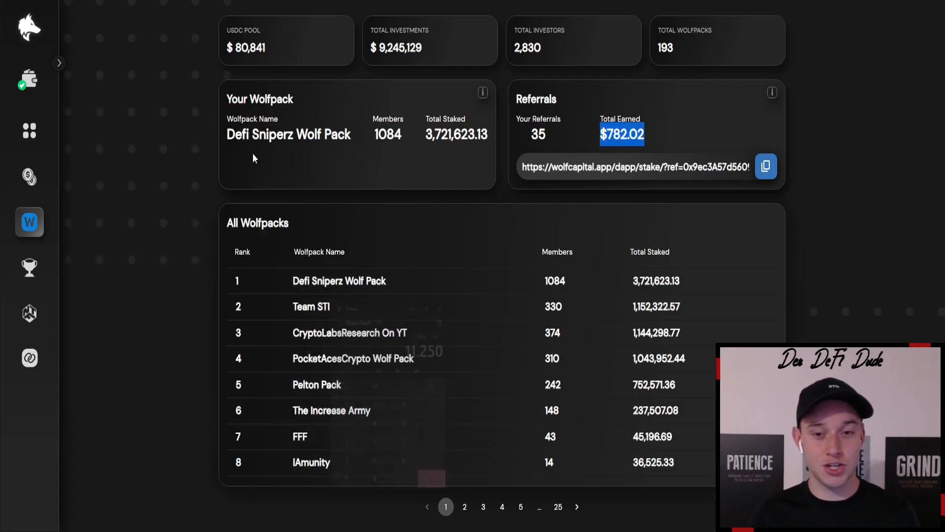
pyautogui.moveTo(691, 117)
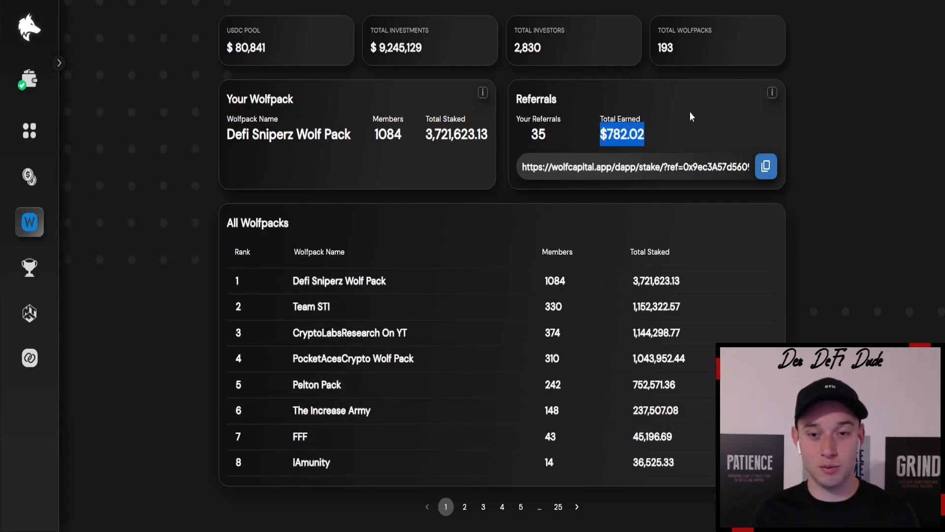
pyautogui.moveTo(574, 130)
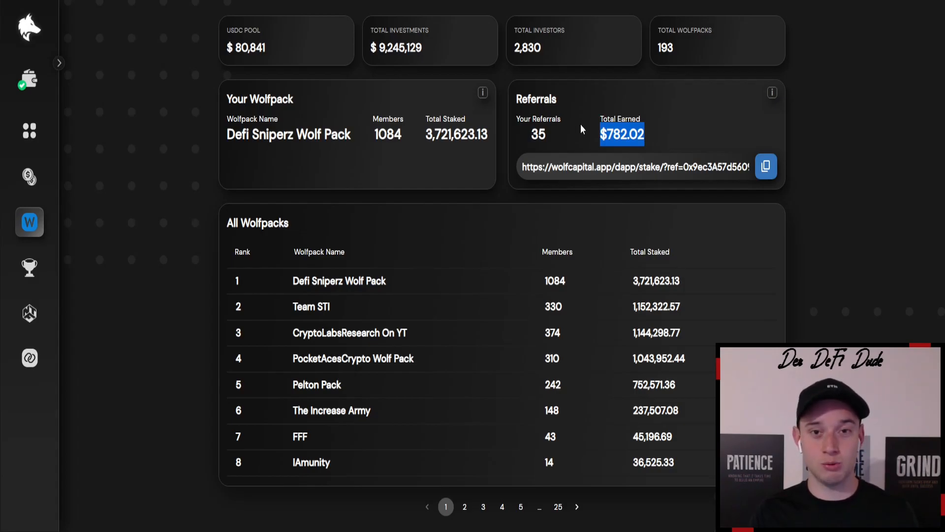
pyautogui.moveTo(555, 120)
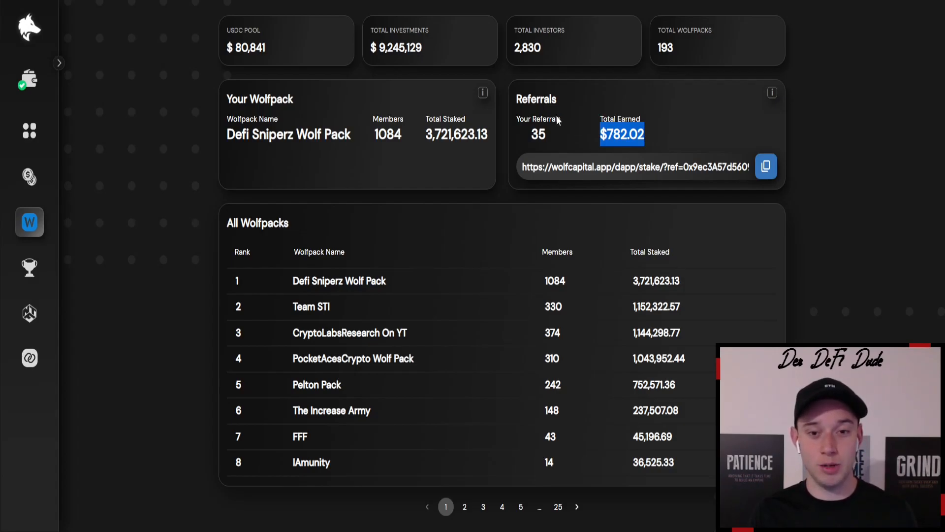
pyautogui.moveTo(699, 104)
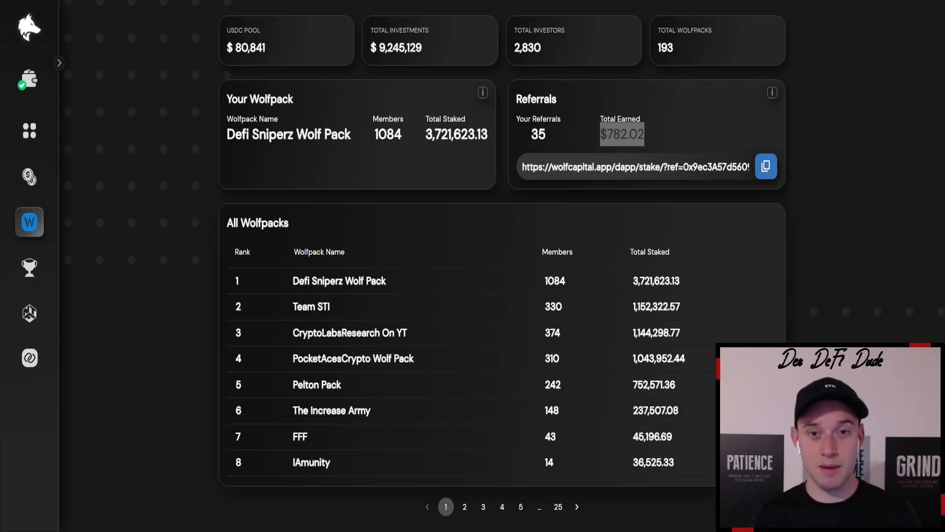
pyautogui.moveTo(57, 83)
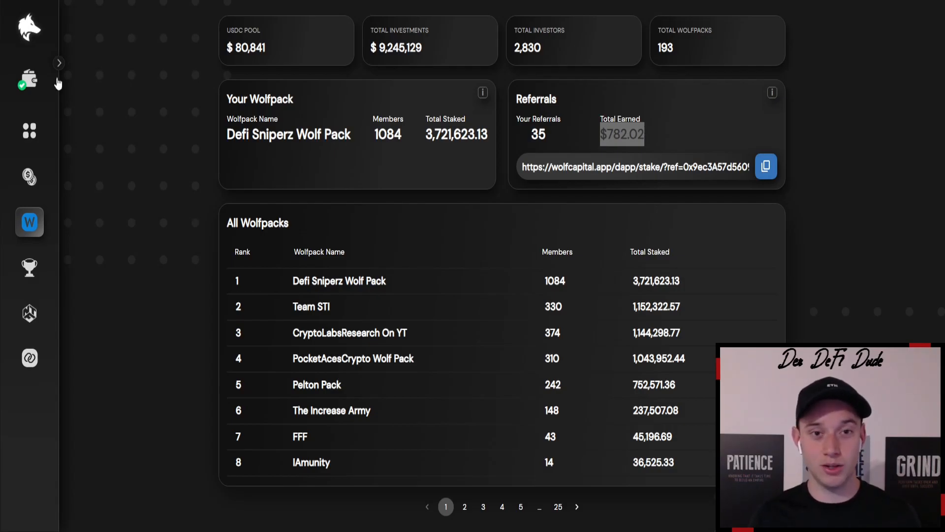